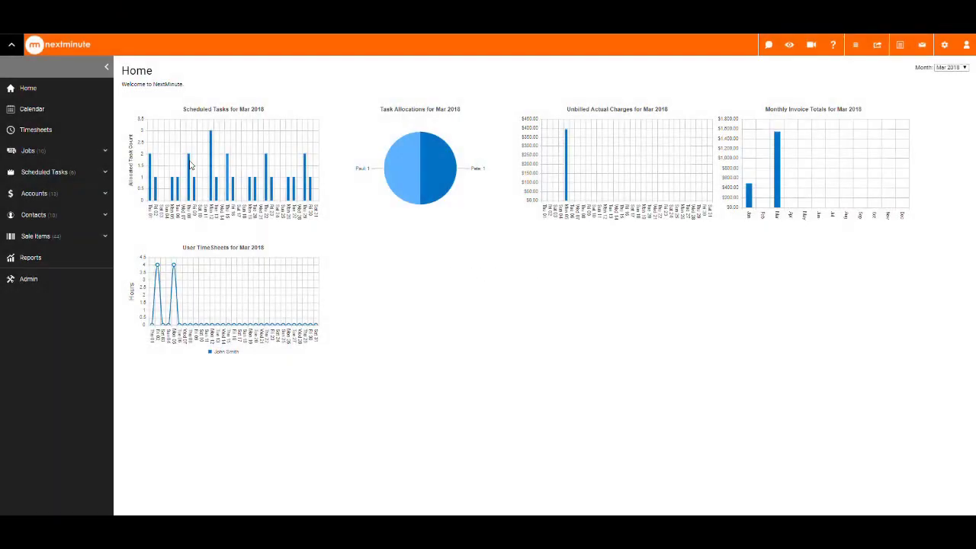
Open the 5–11 March timesheets week and bring up the My Timesheets user picker.
{"action": "left_click", "coordinate": [36, 128]}
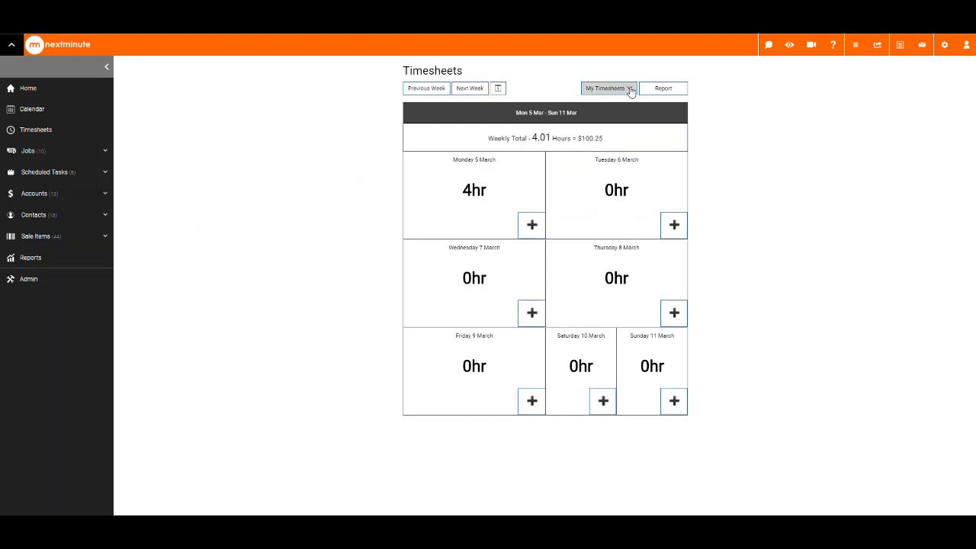
{"action": "left_click", "coordinate": [608, 88]}
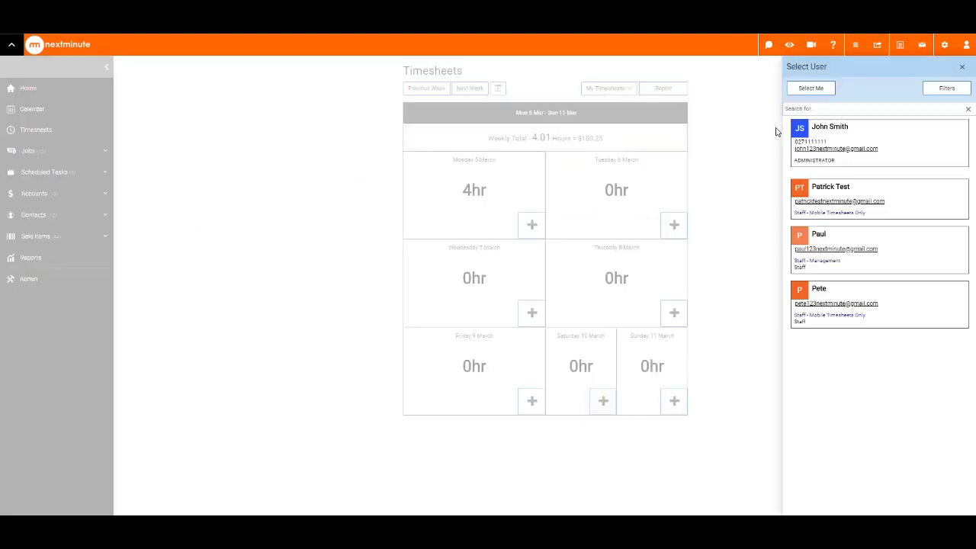
{"action": "mouse_move", "coordinate": [846, 172]}
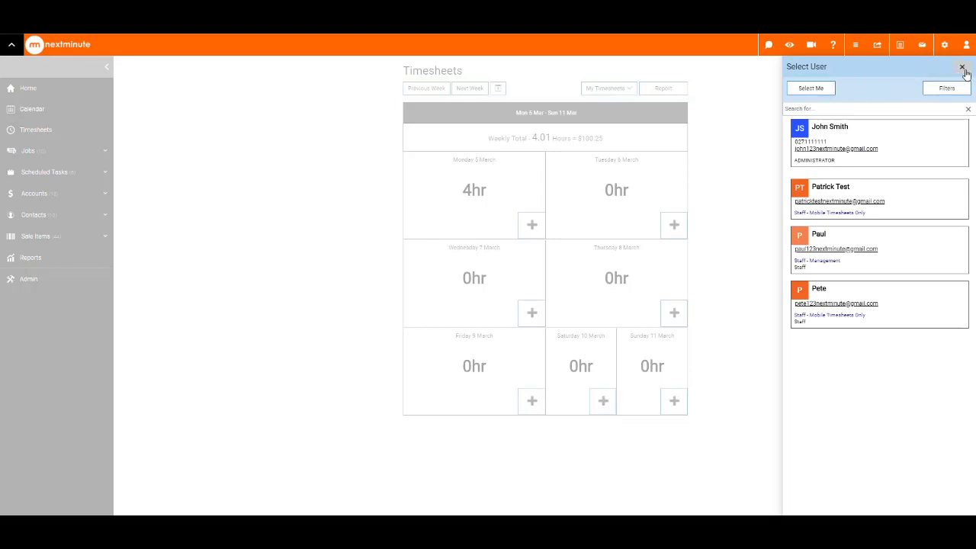
Dismiss the user picker and add a Tuesday 6 March entry against the JOB-1004 Maintenance Job task.
{"action": "left_click", "coordinate": [962, 67]}
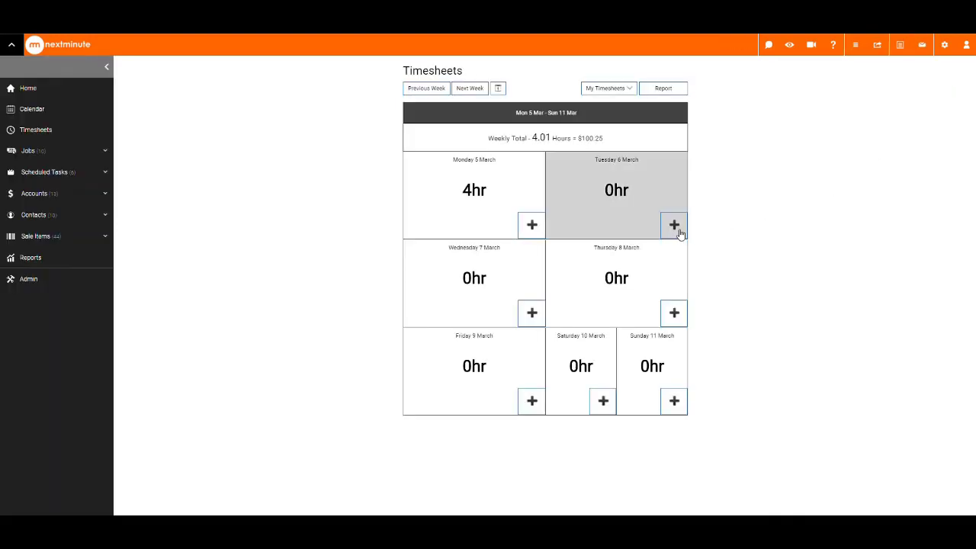
{"action": "left_click", "coordinate": [673, 225]}
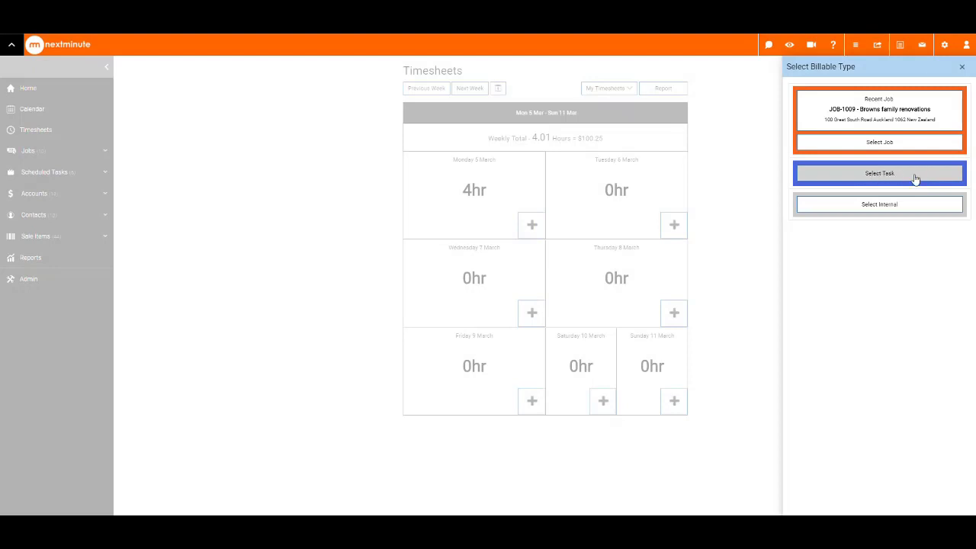
{"action": "left_click", "coordinate": [879, 173]}
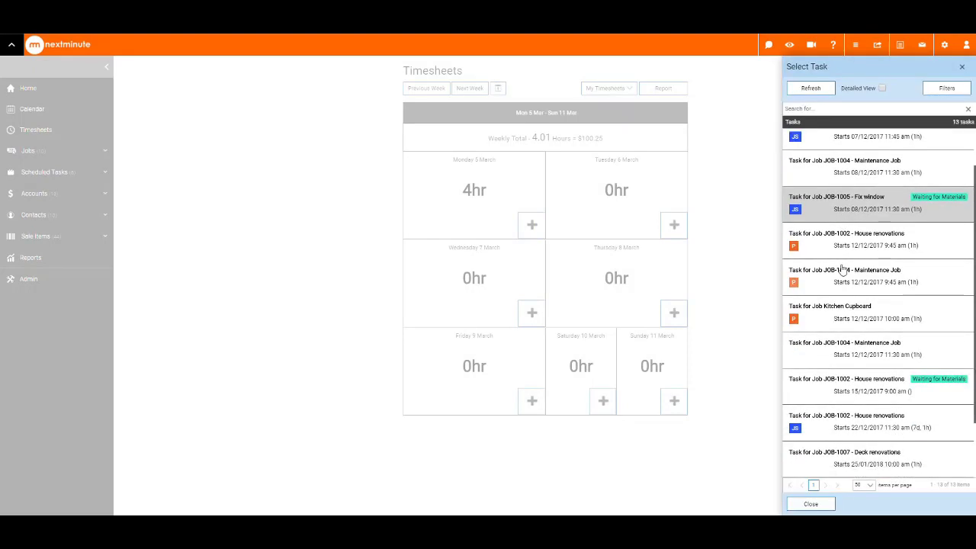
{"action": "scroll", "scroll_direction": "down", "scroll_amount": 3}
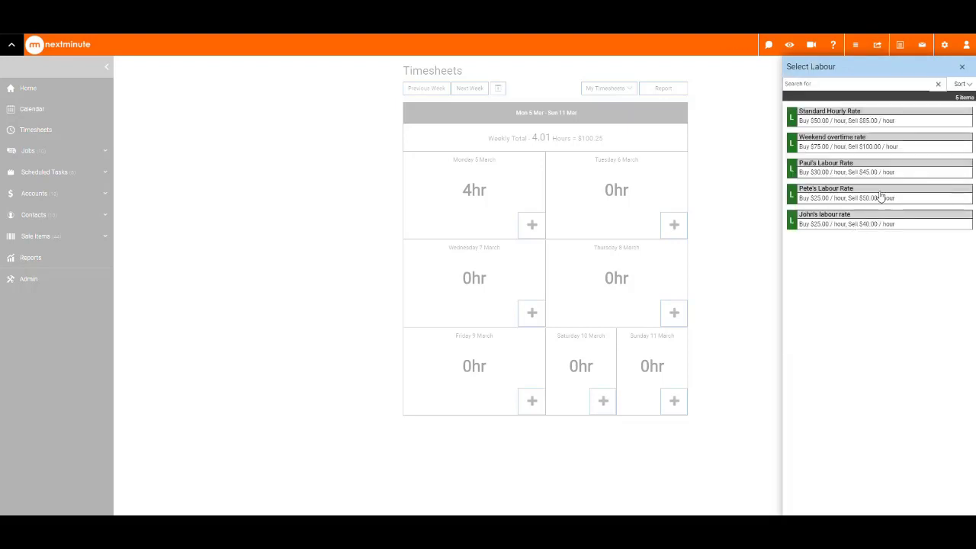
Charge Pete's Labour Rate and set a 7:00 am to 3:00 pm time range.
{"action": "left_click", "coordinate": [879, 193]}
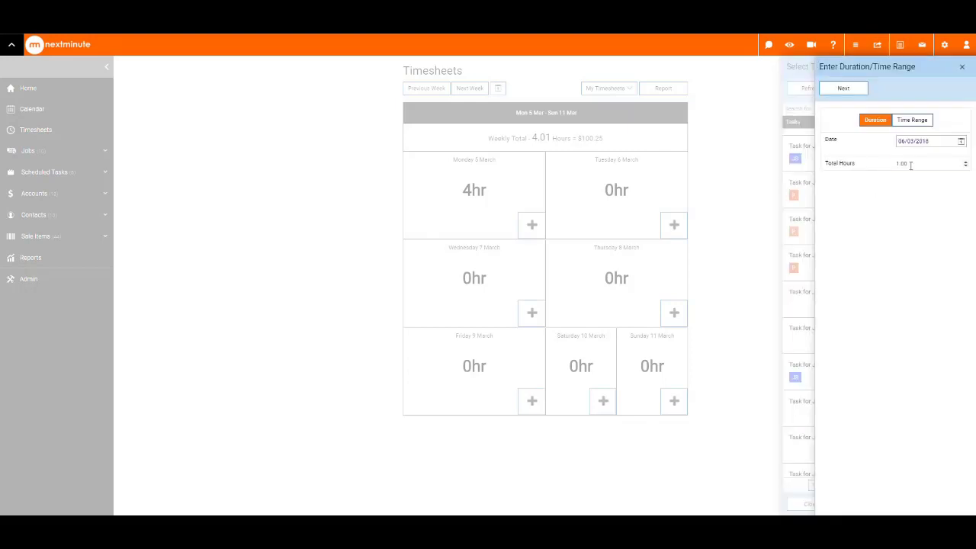
{"action": "left_click", "coordinate": [926, 163]}
{"action": "type", "text": "8"}
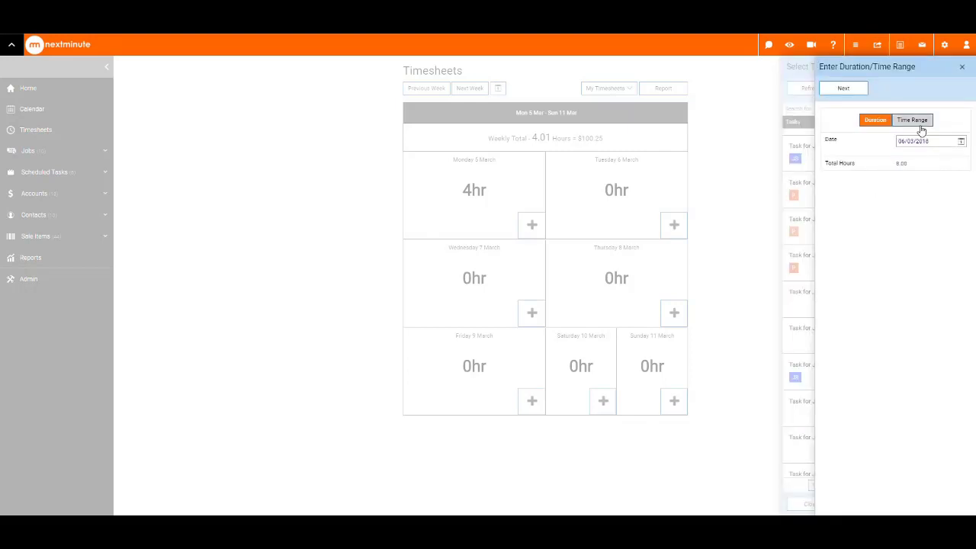
{"action": "left_click", "coordinate": [912, 120]}
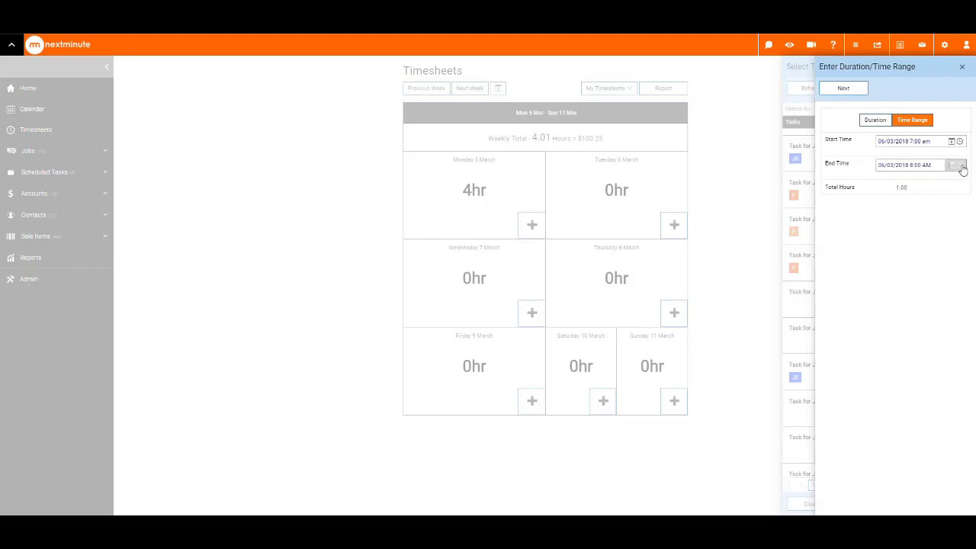
{"action": "left_click", "coordinate": [959, 165]}
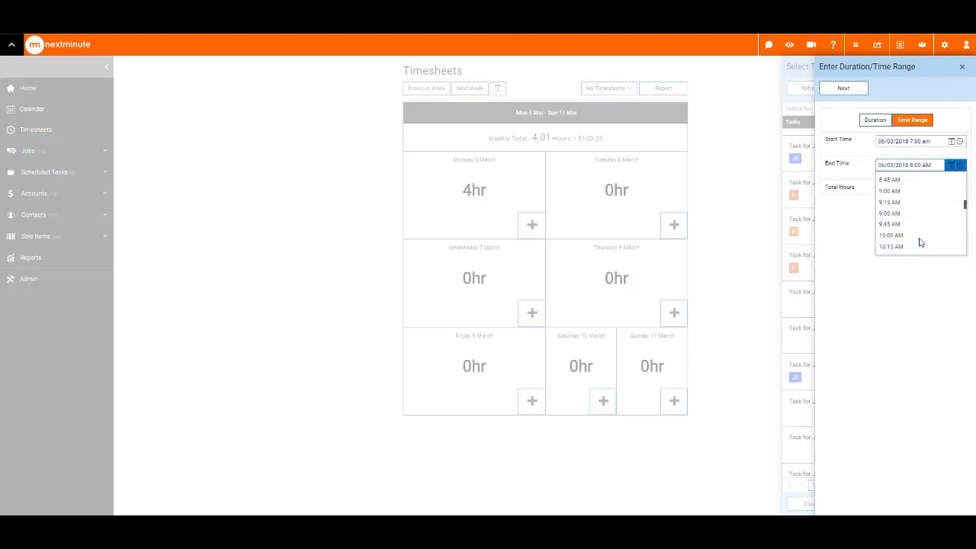
{"action": "scroll", "scroll_direction": "down", "scroll_amount": 3}
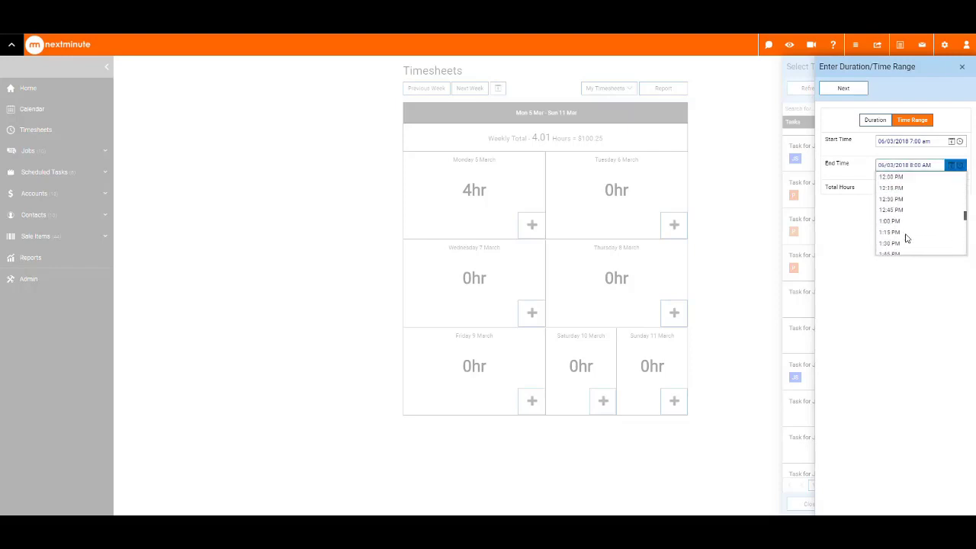
{"action": "scroll", "scroll_direction": "down", "scroll_amount": 3}
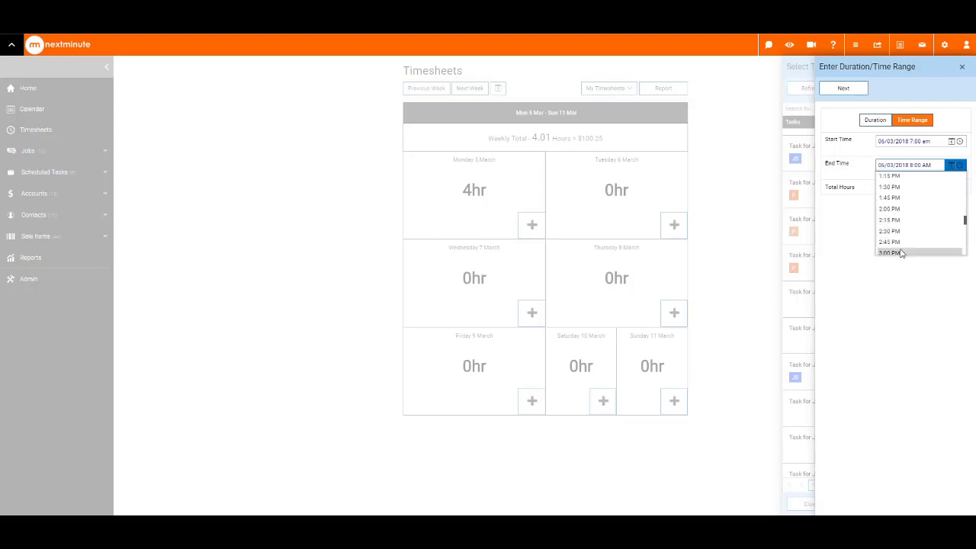
{"action": "left_click", "coordinate": [889, 251]}
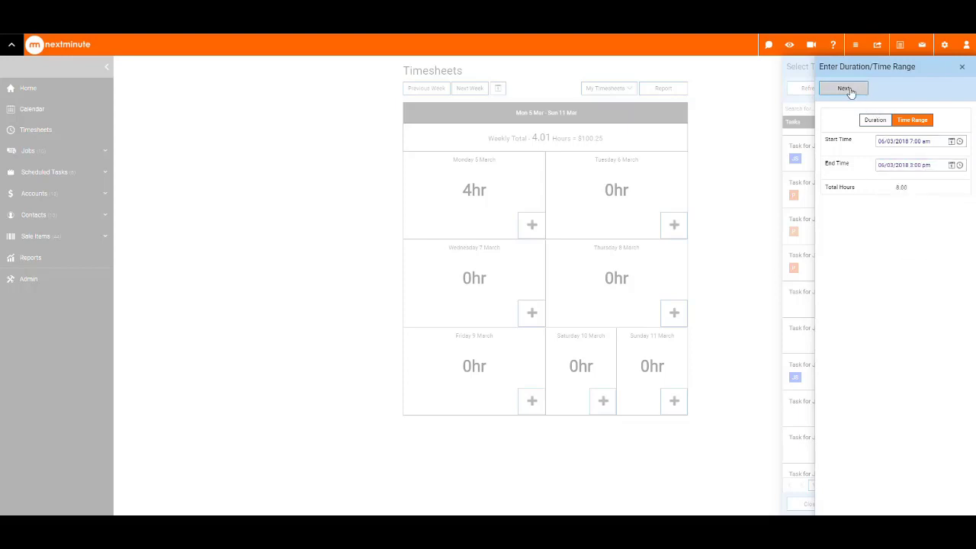
Describe the Tuesday entry as 'Work I did', keep it billable, and save it.
{"action": "left_click", "coordinate": [843, 89]}
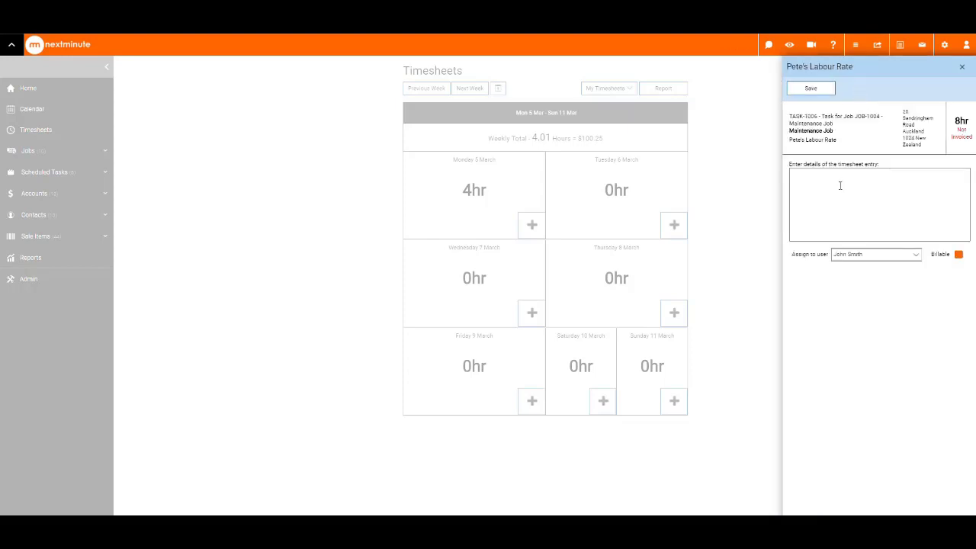
{"action": "type", "text": "Wo"}
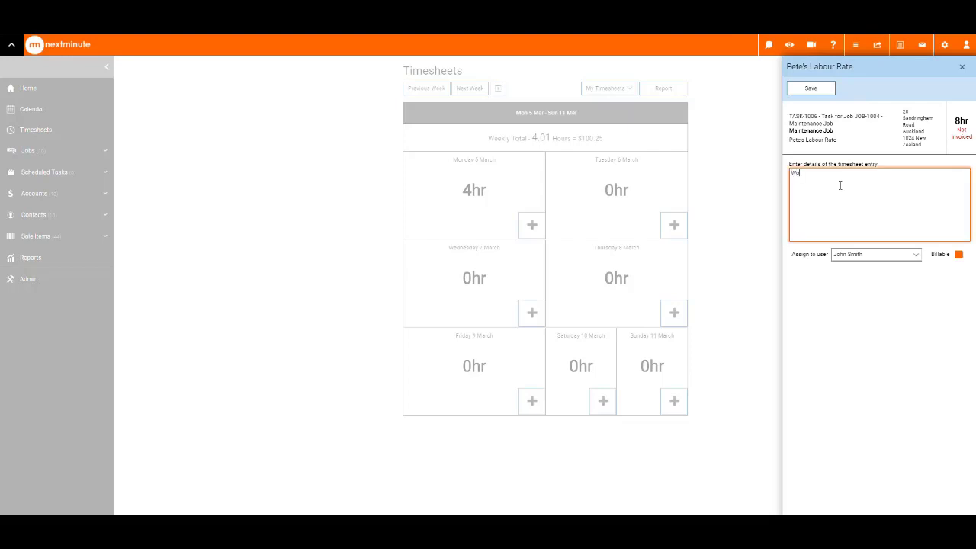
{"action": "type", "text": "Work i"}
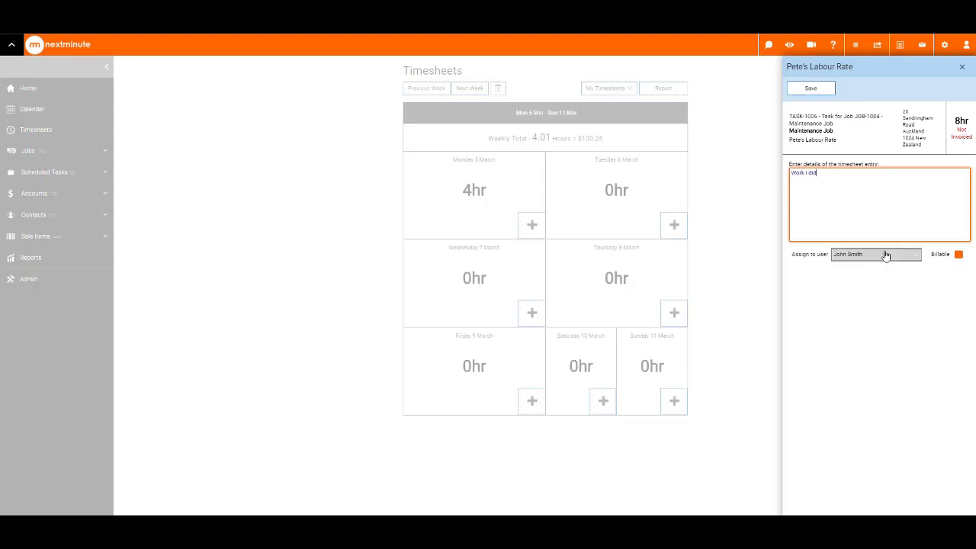
{"action": "left_click", "coordinate": [875, 254]}
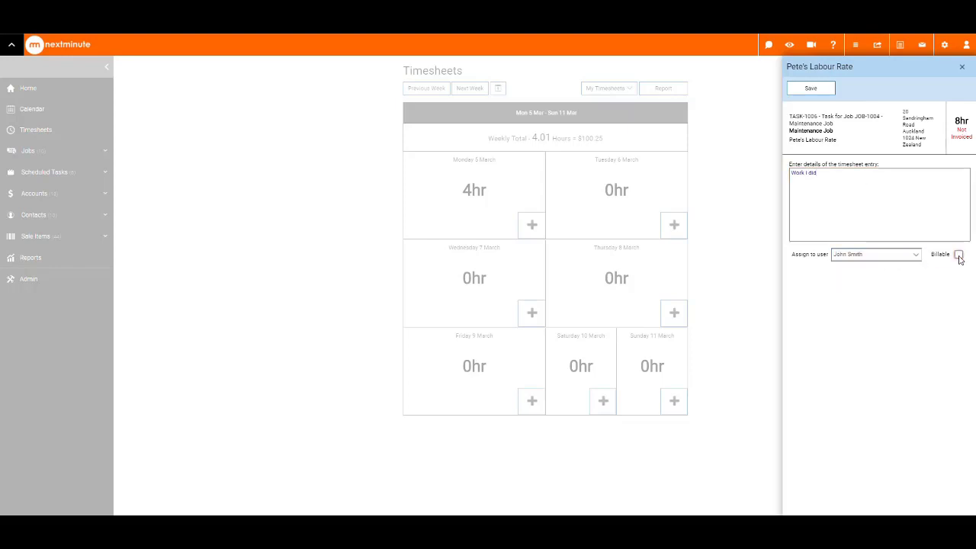
{"action": "left_click", "coordinate": [958, 254]}
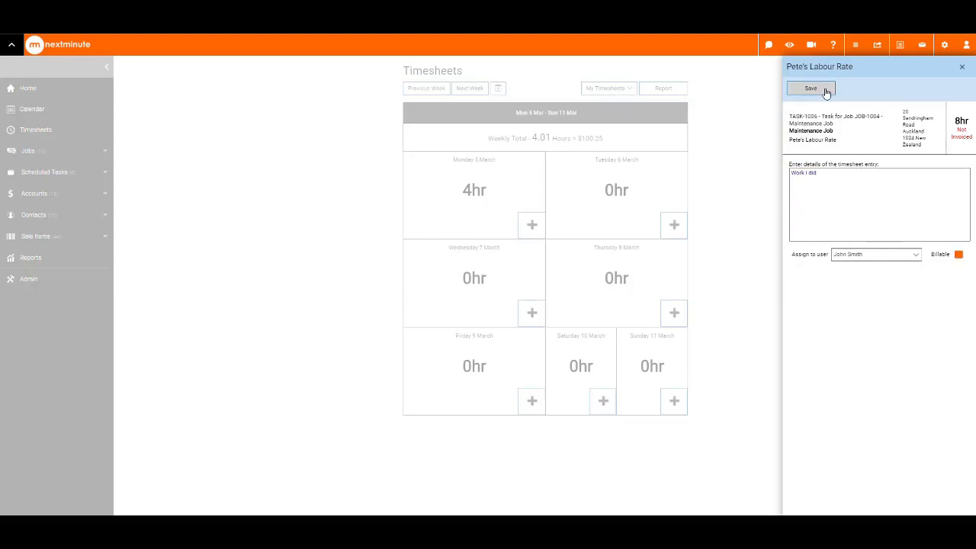
{"action": "left_click", "coordinate": [809, 88]}
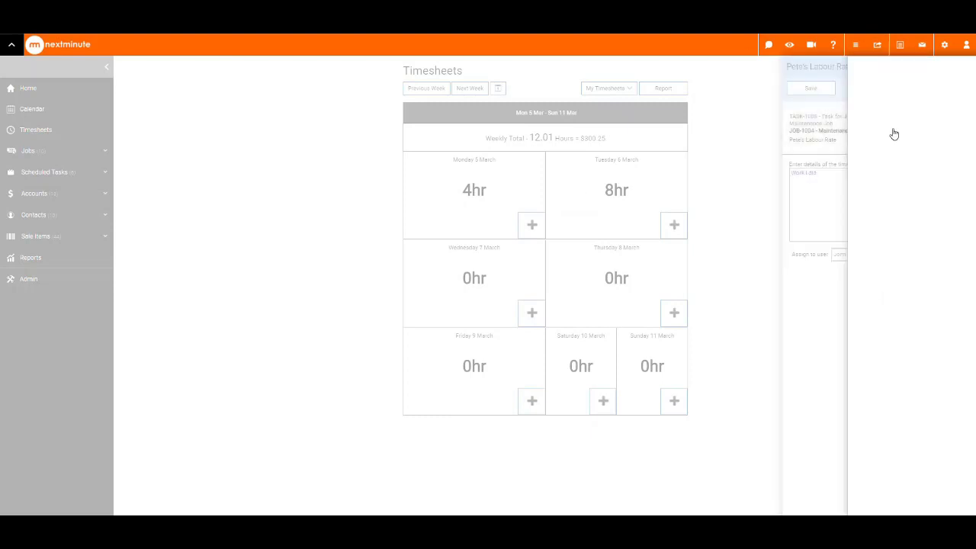
Open the saved entry's task actions, then dismiss them to reveal the weekly timesheet detail.
{"action": "left_click", "coordinate": [816, 128]}
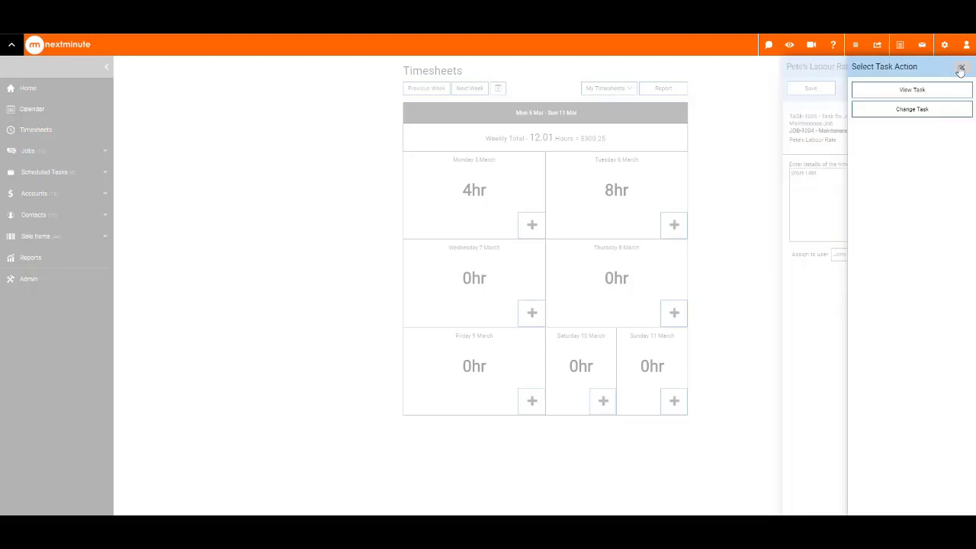
{"action": "left_click", "coordinate": [961, 67]}
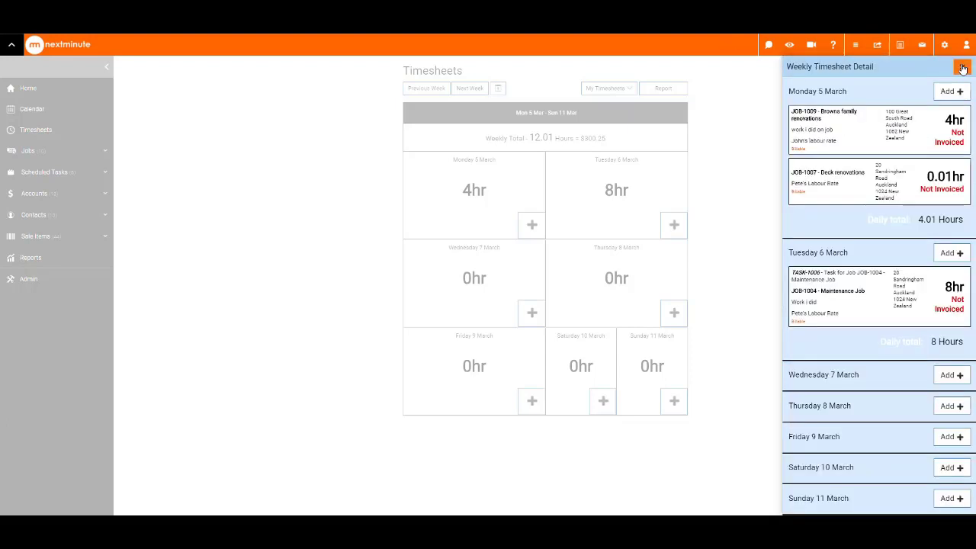
Step back through the two previous weeks, then open the Timesheets by User by Day report.
{"action": "left_click", "coordinate": [962, 66]}
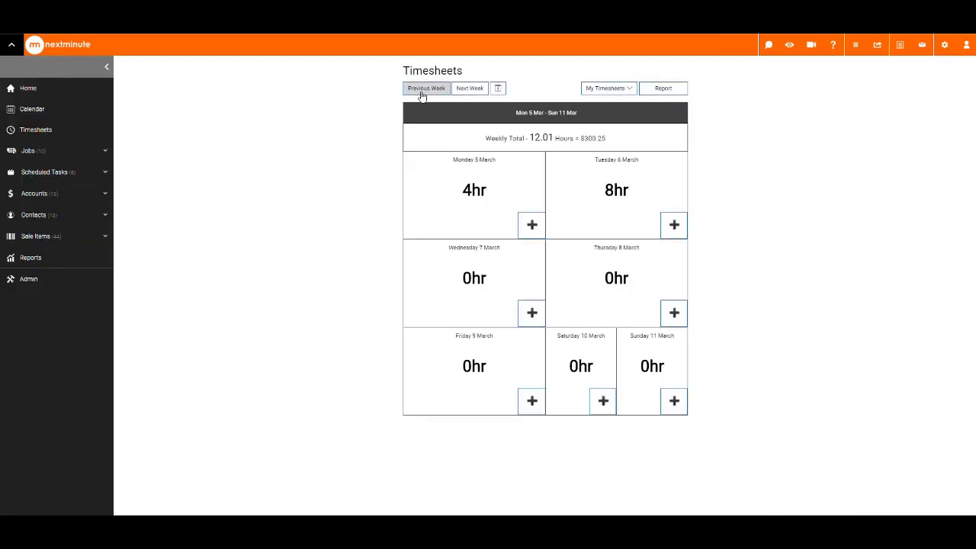
{"action": "left_click", "coordinate": [426, 87]}
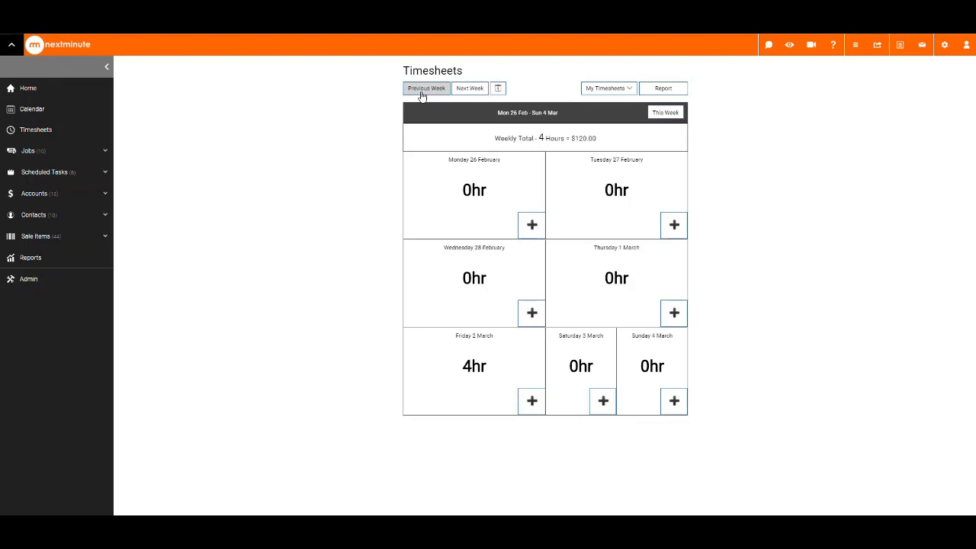
{"action": "left_click", "coordinate": [425, 88]}
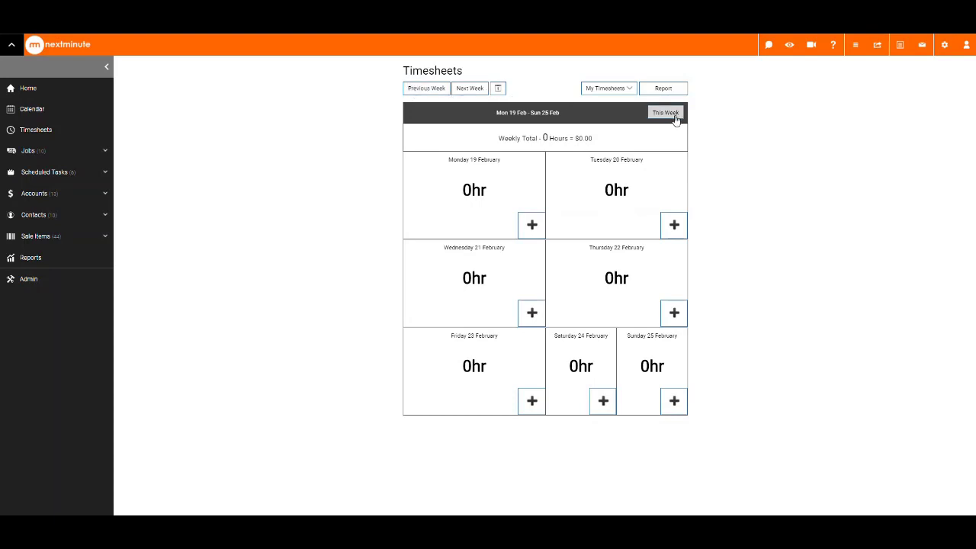
{"action": "mouse_move", "coordinate": [676, 121]}
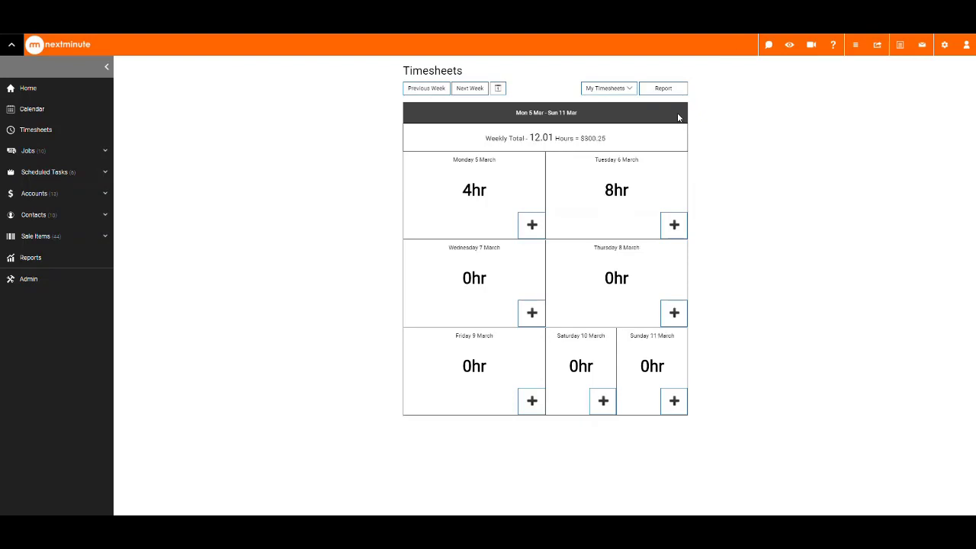
{"action": "left_click", "coordinate": [497, 88]}
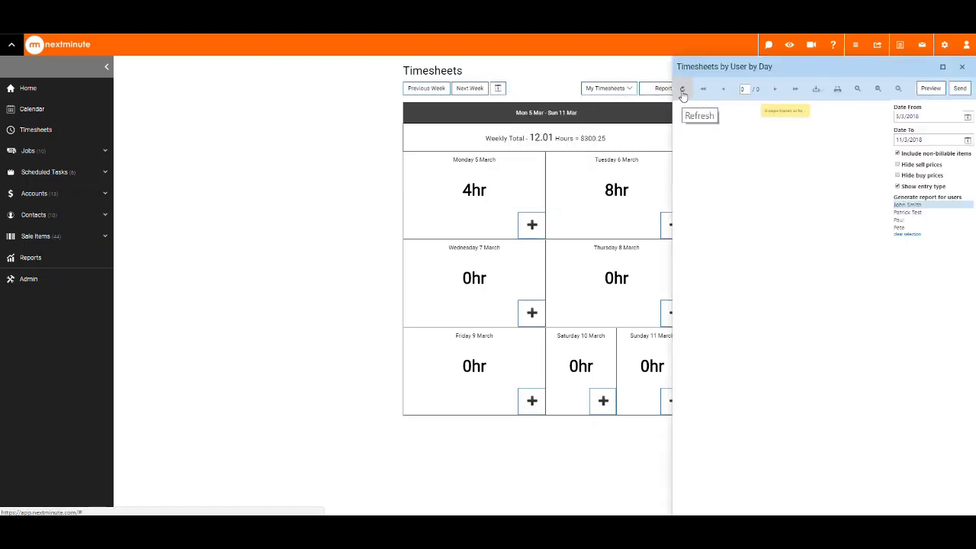
Refresh the report to render John Smith's one-page summary for 5–11 March.
{"action": "left_click", "coordinate": [682, 88]}
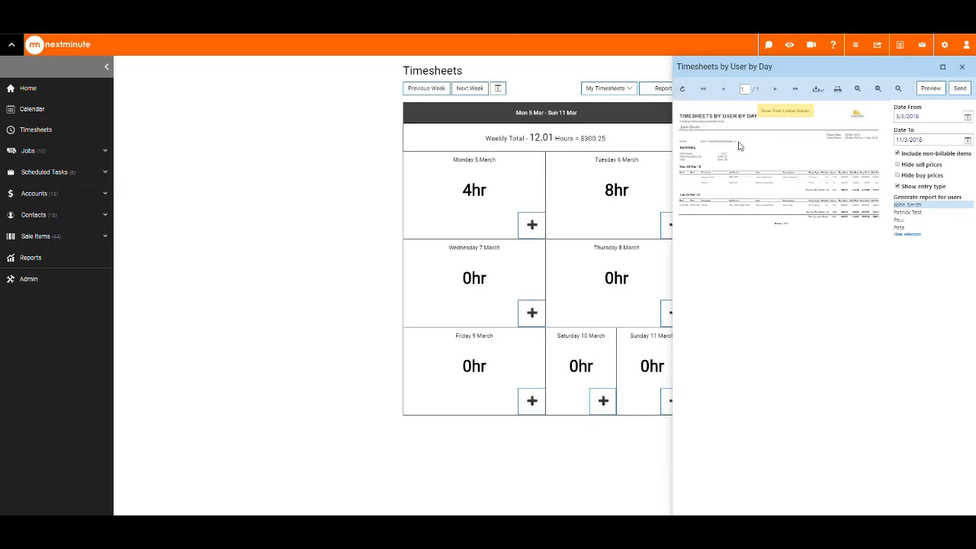